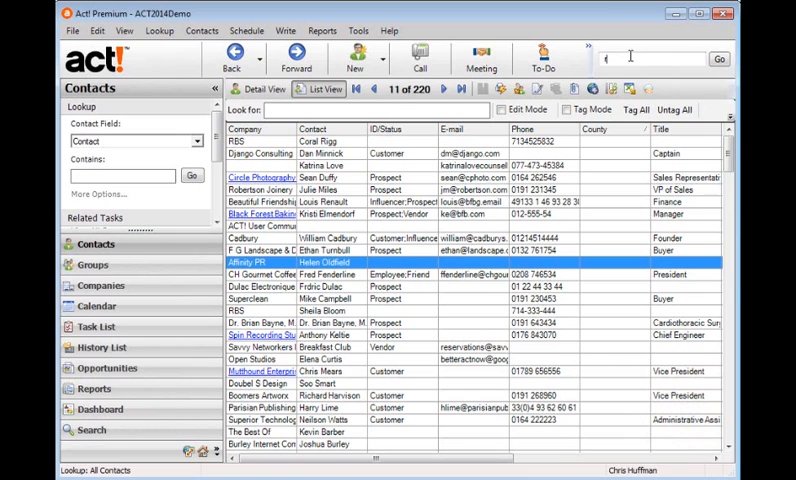
# Step: Run a universal search for 'rugby', returning two notes and one contact
pyautogui.write('rugby')
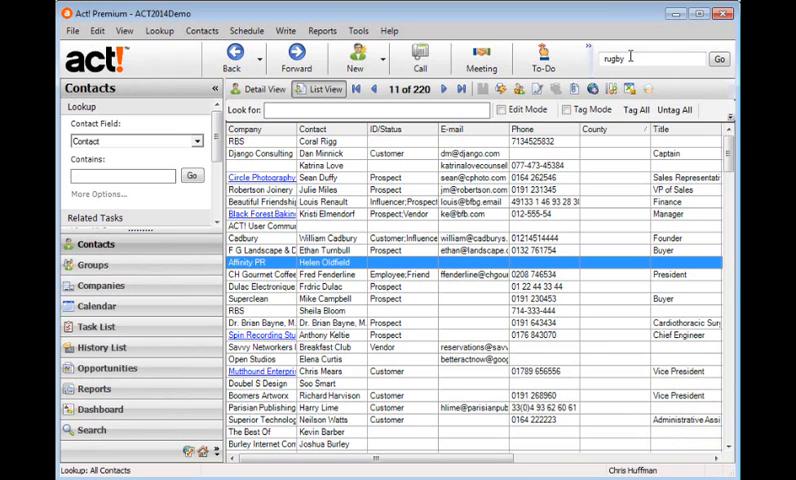
pyautogui.click(719, 59)
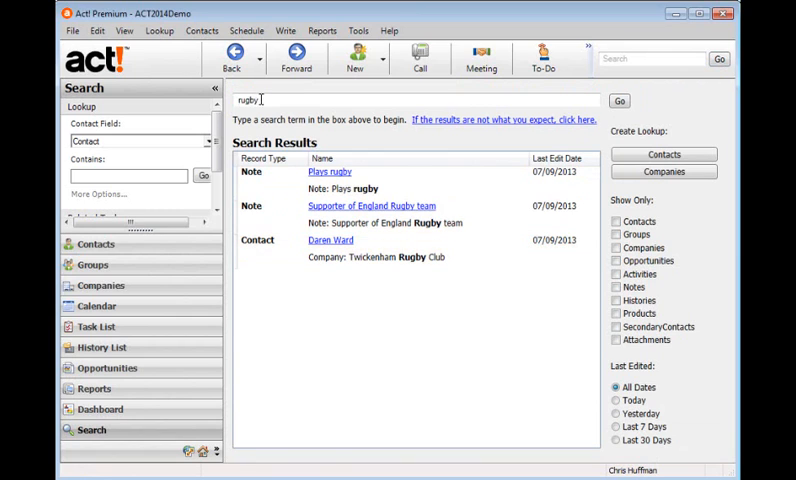
# Step: Enter 'computer' as the universal search term
pyautogui.write('d')
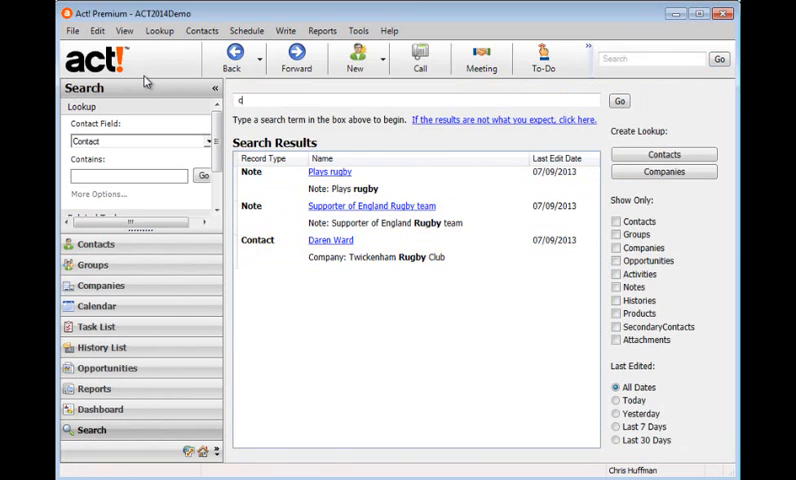
pyautogui.write('computer')
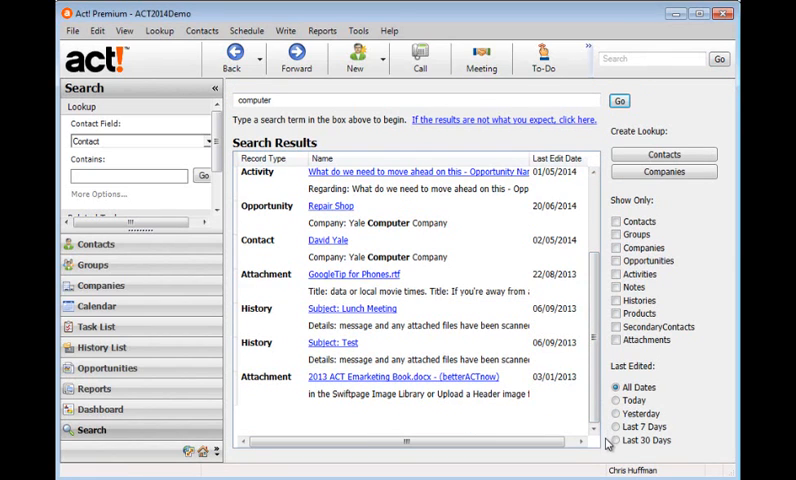
pyautogui.moveTo(618, 440)
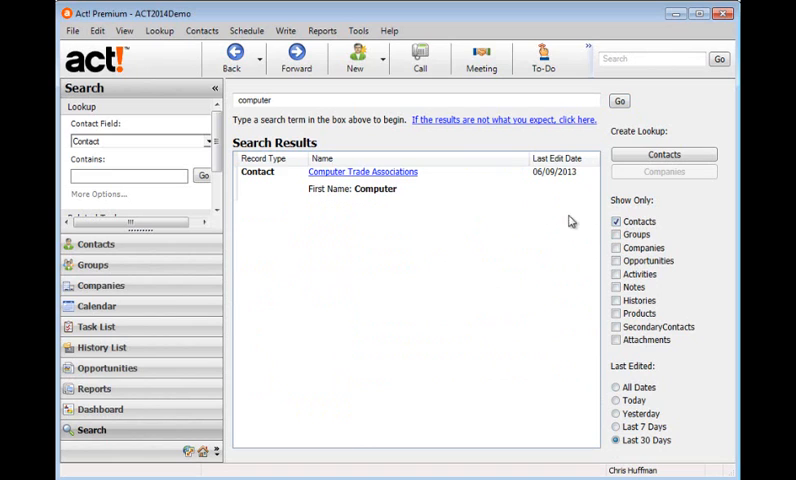
pyautogui.click(362, 172)
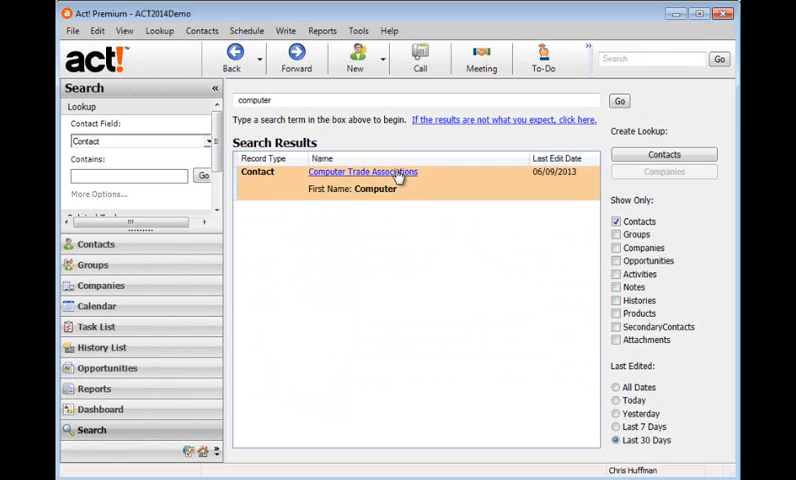
pyautogui.click(361, 171)
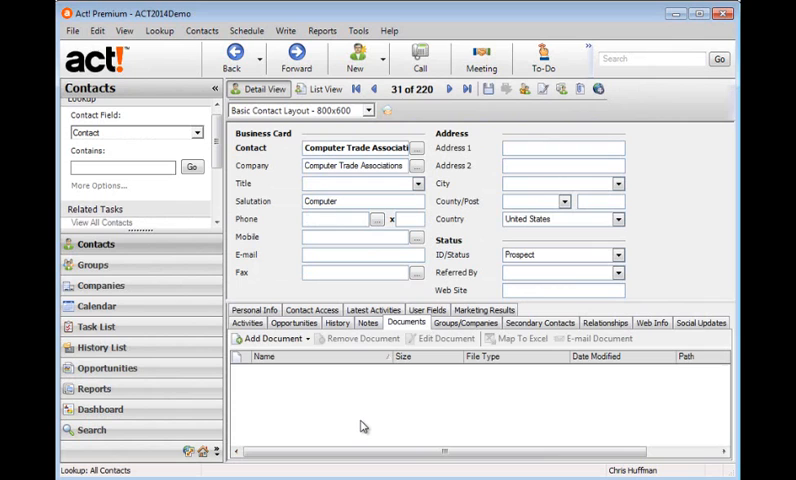
pyautogui.moveTo(270, 426)
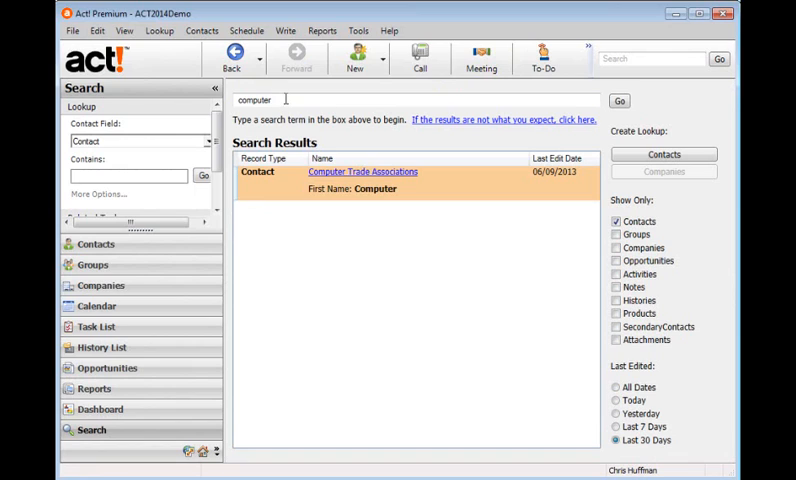
# Step: Clear the 'affinity' search and reset filters to all record types and dates
pyautogui.write('affinity')
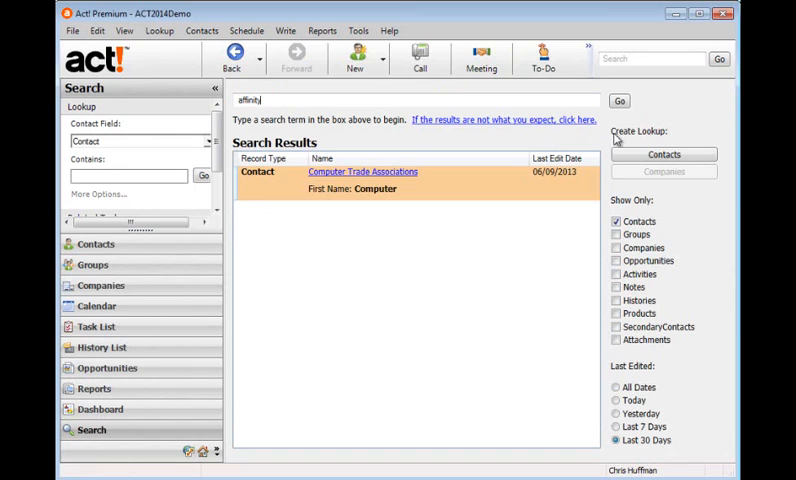
pyautogui.click(619, 100)
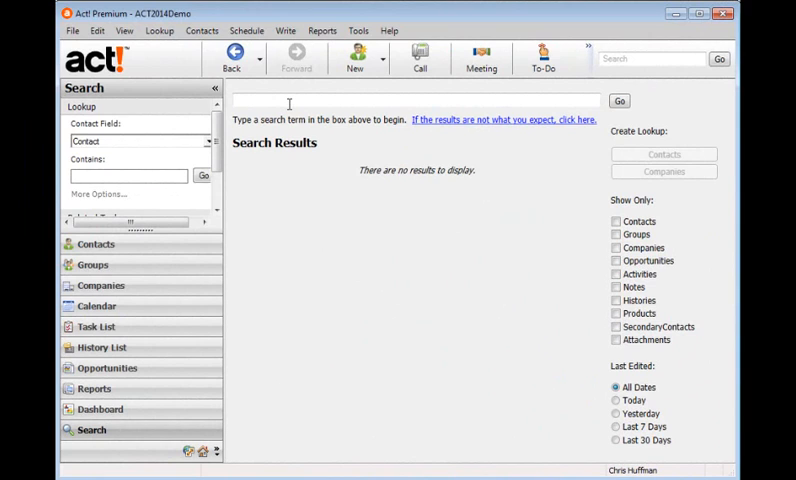
# Step: Run the 'gre?' wildcard search, then a single-digit wildcard number search
pyautogui.write('gre?')
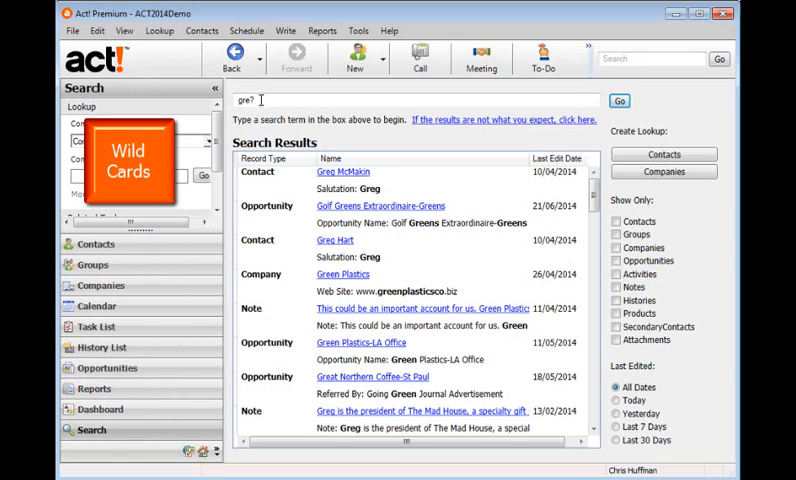
pyautogui.write('19')
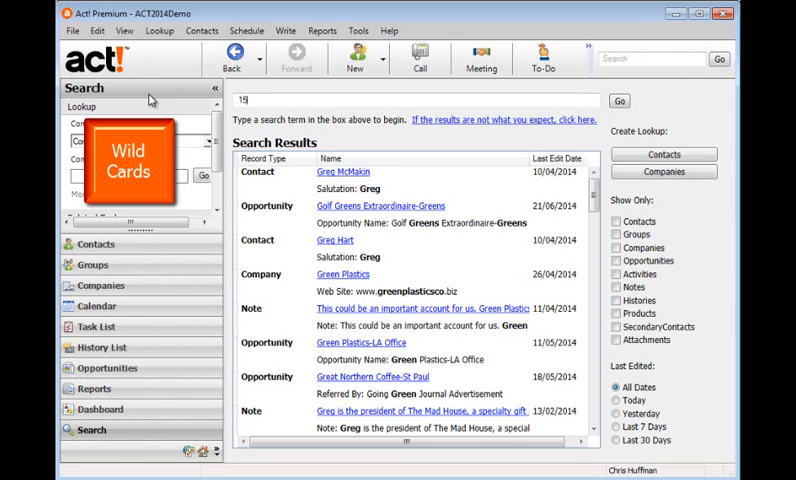
pyautogui.write('4')
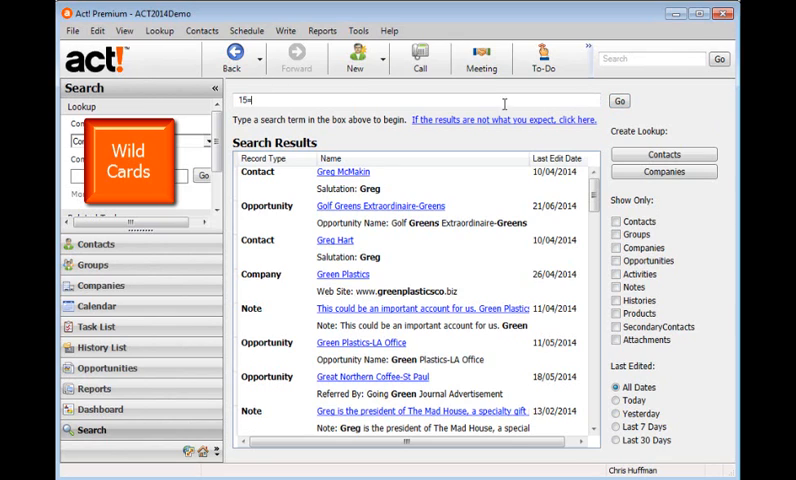
pyautogui.click(620, 100)
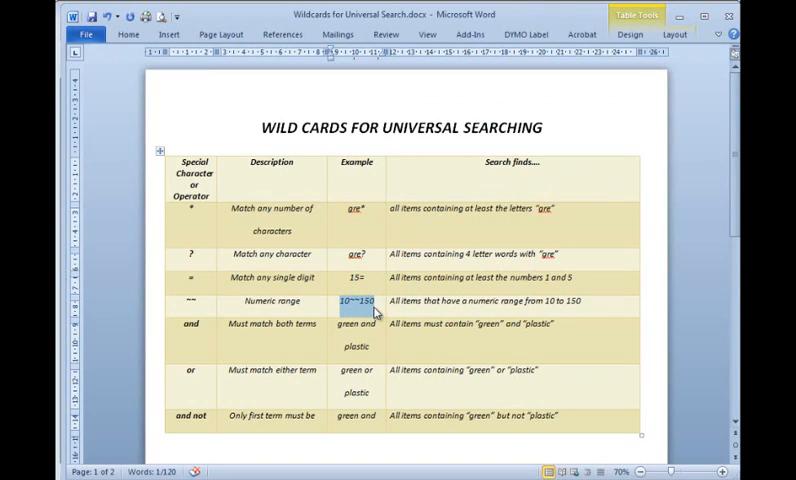
# Step: Select the 10~~150 numeric range example in the Word wildcard table
pyautogui.click(355, 301)
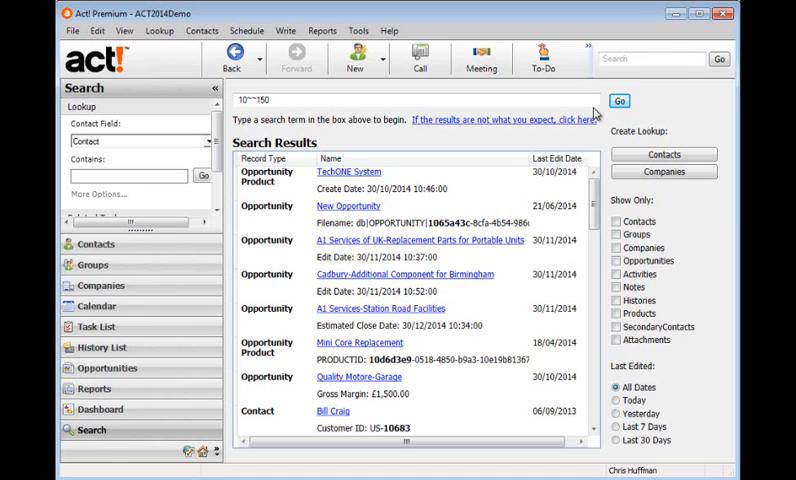
pyautogui.moveTo(591, 114)
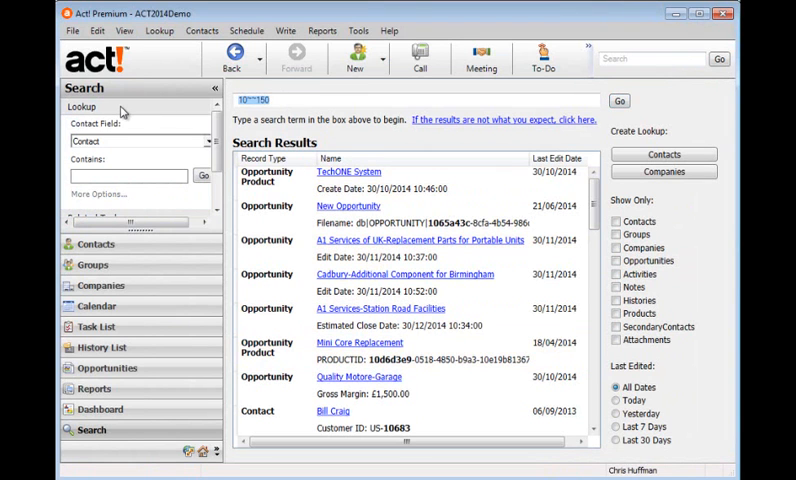
# Step: Search for 'green and plastic' to find records containing both words
pyautogui.write('green and plastic')
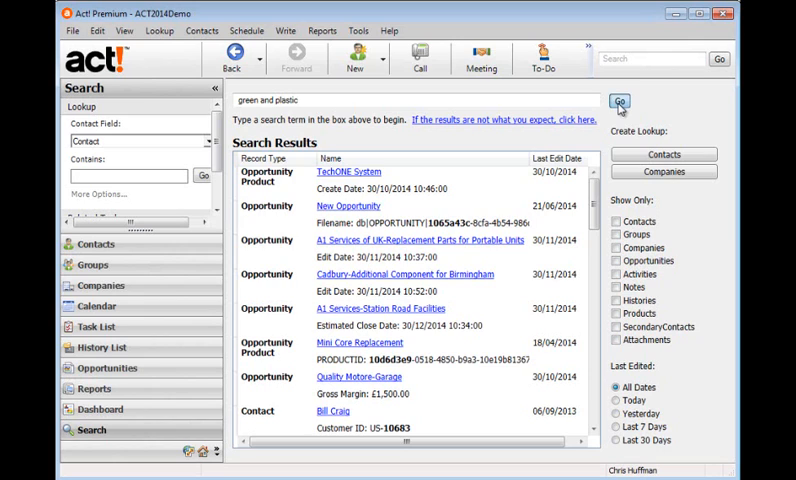
pyautogui.click(619, 101)
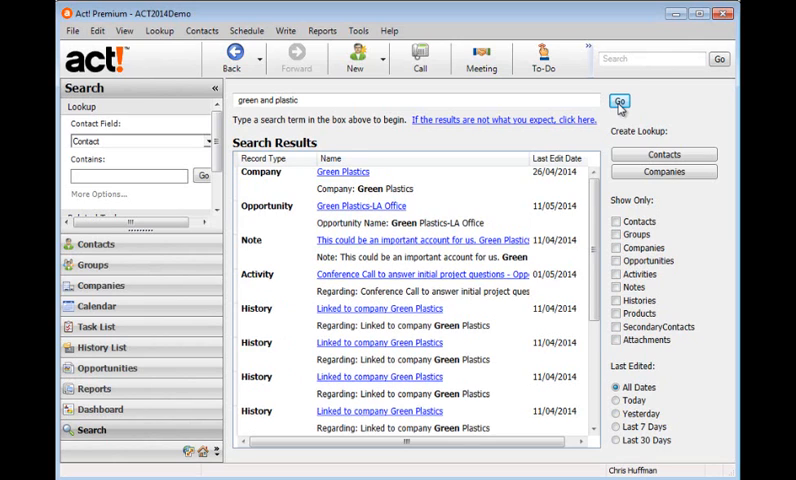